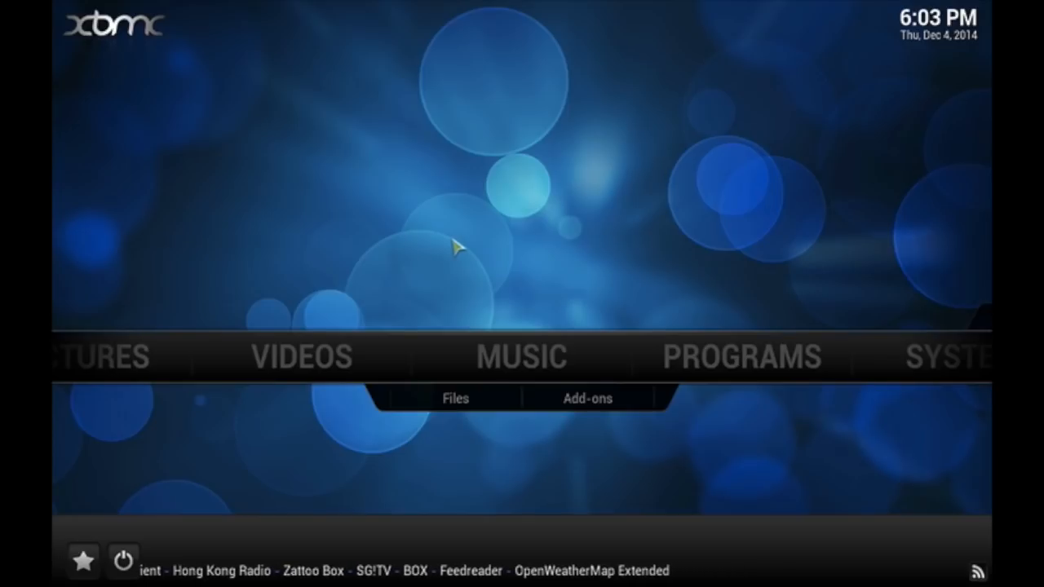
pyautogui.moveTo(840, 180)
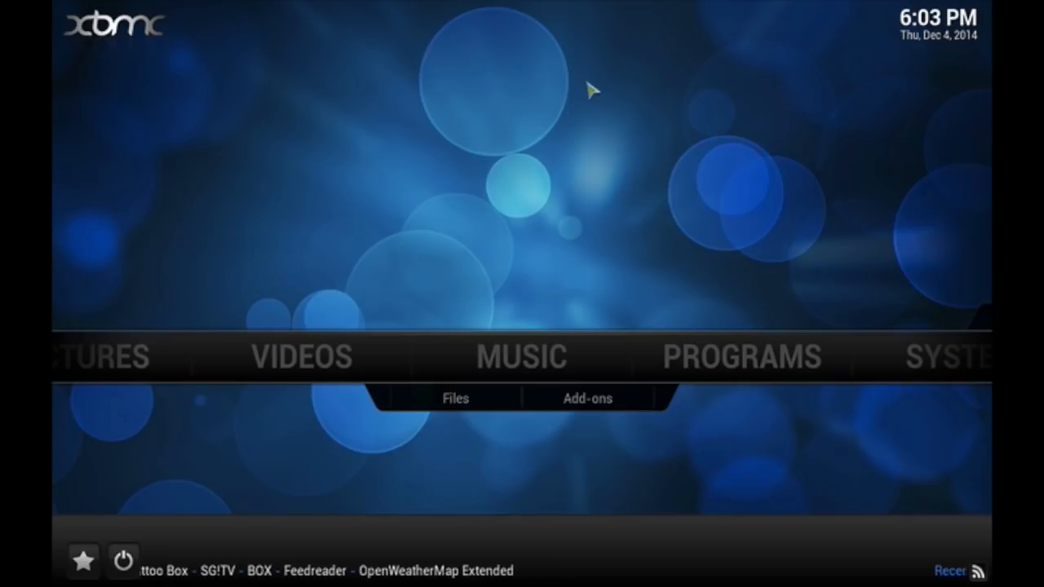
pyautogui.moveTo(791, 237)
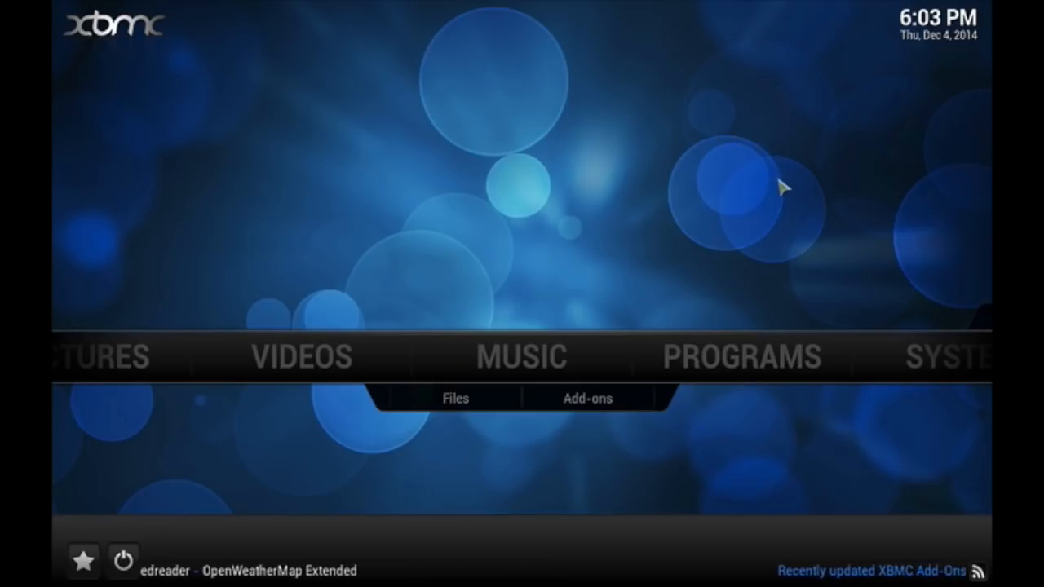
# Scroll the home menu so the System section is highlighted
pyautogui.click(519, 356)
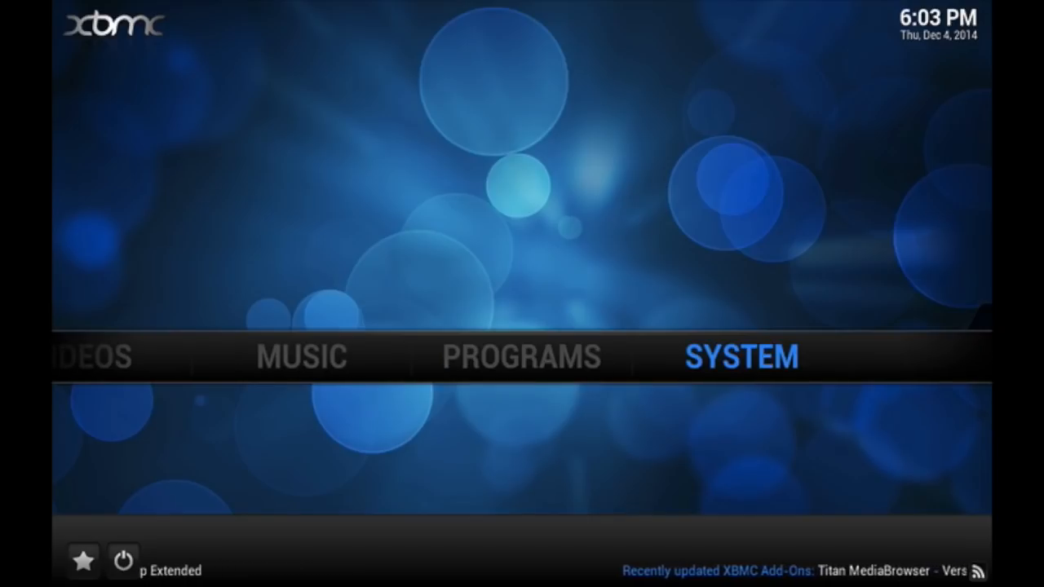
# Go through System > Settings > Appearance to the Confluence skin settings' General page
pyautogui.click(741, 356)
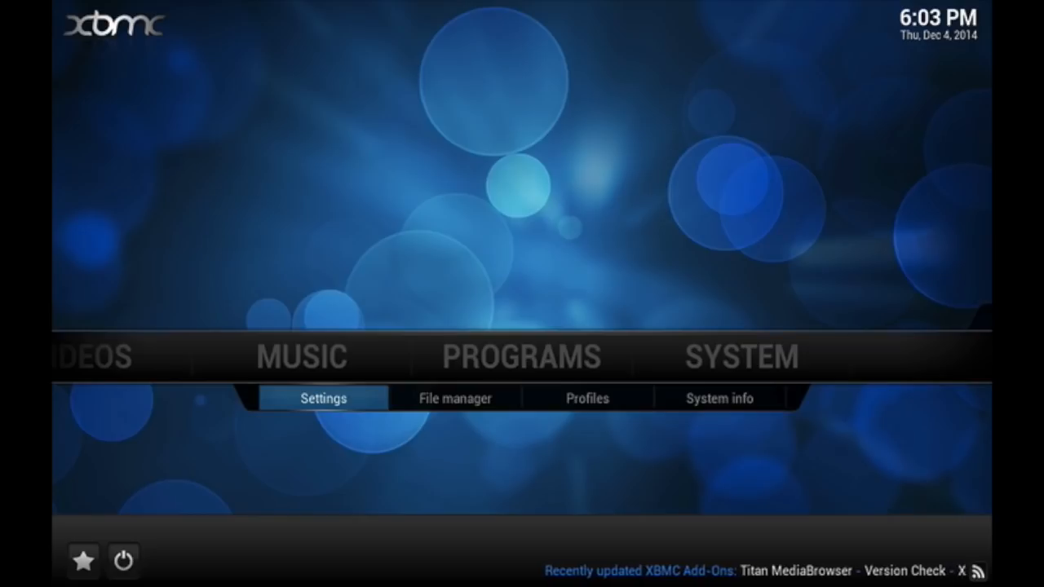
pyautogui.click(323, 398)
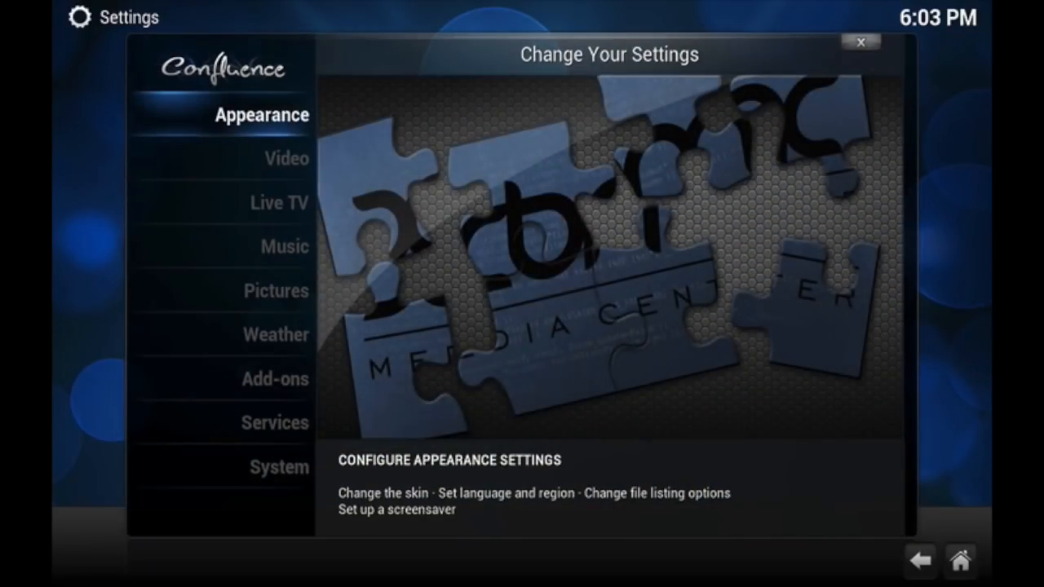
pyautogui.click(261, 114)
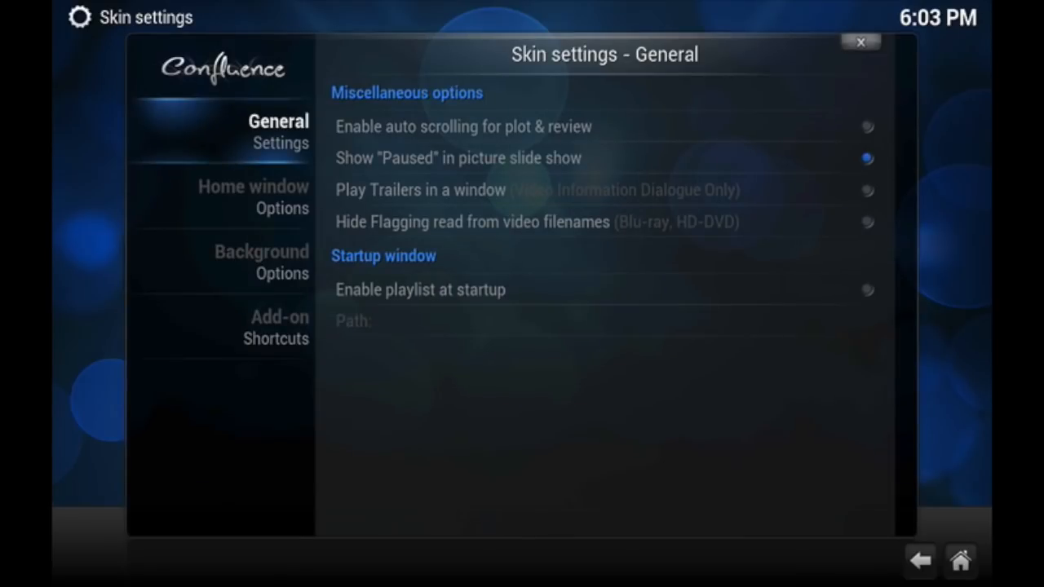
# In Background Options, enable Custom Background and start browsing for its image path
pyautogui.click(261, 262)
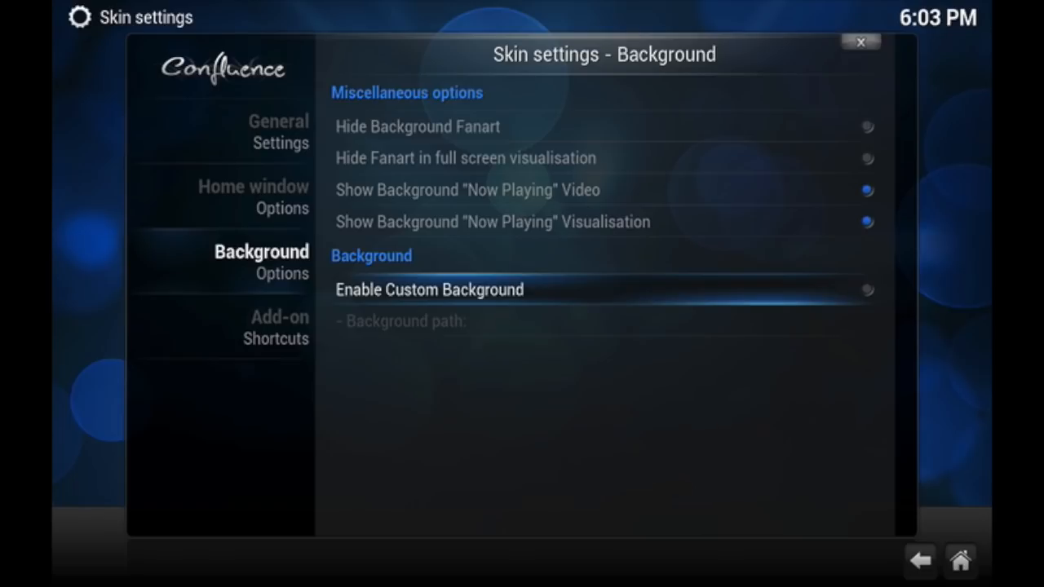
pyautogui.click(868, 290)
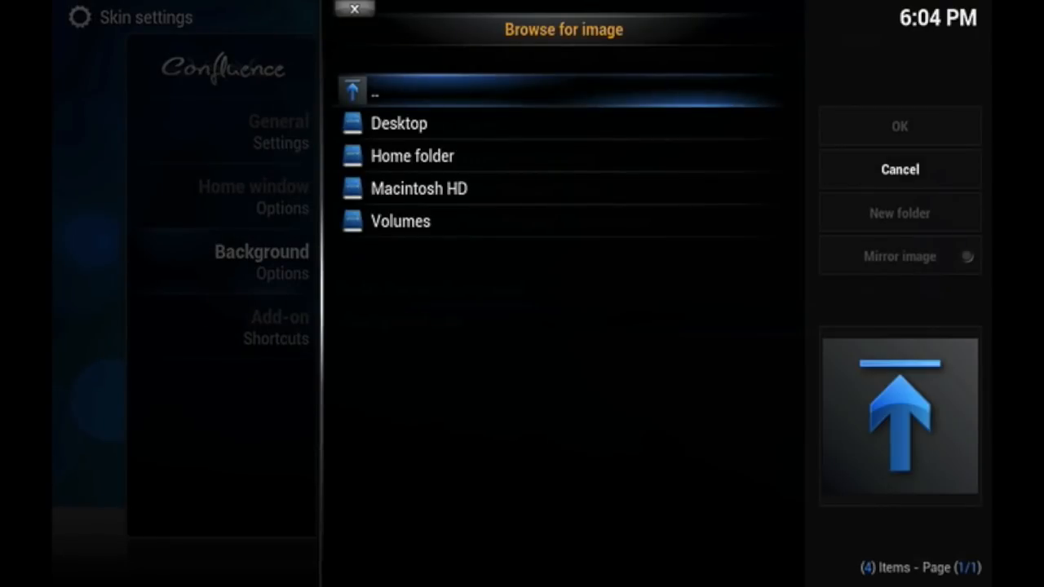
# Navigate the image browser into Desktop > xbmconnect backgrounds, listing its 29 JPGs
pyautogui.click(399, 124)
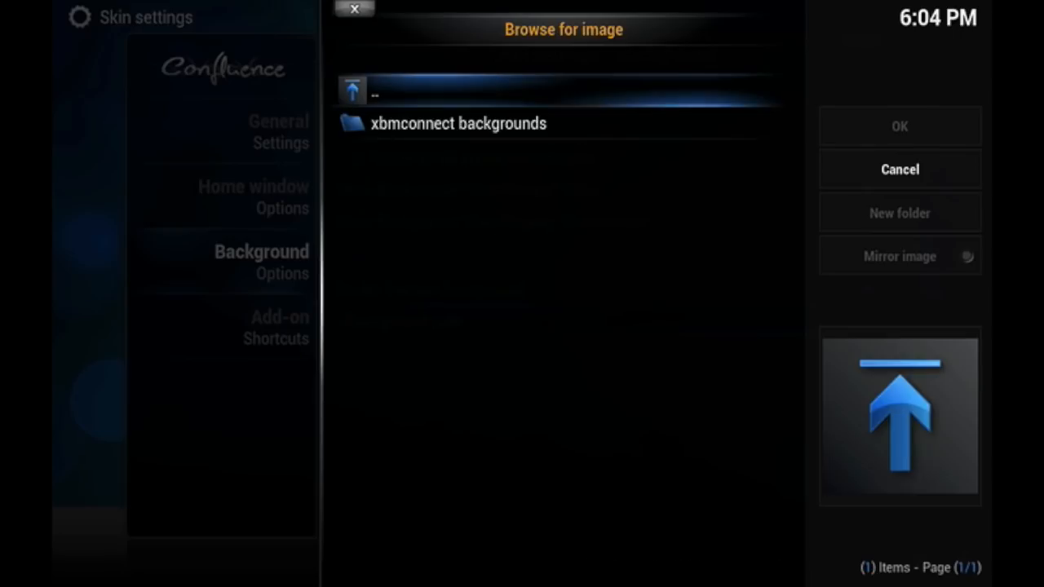
pyautogui.click(457, 124)
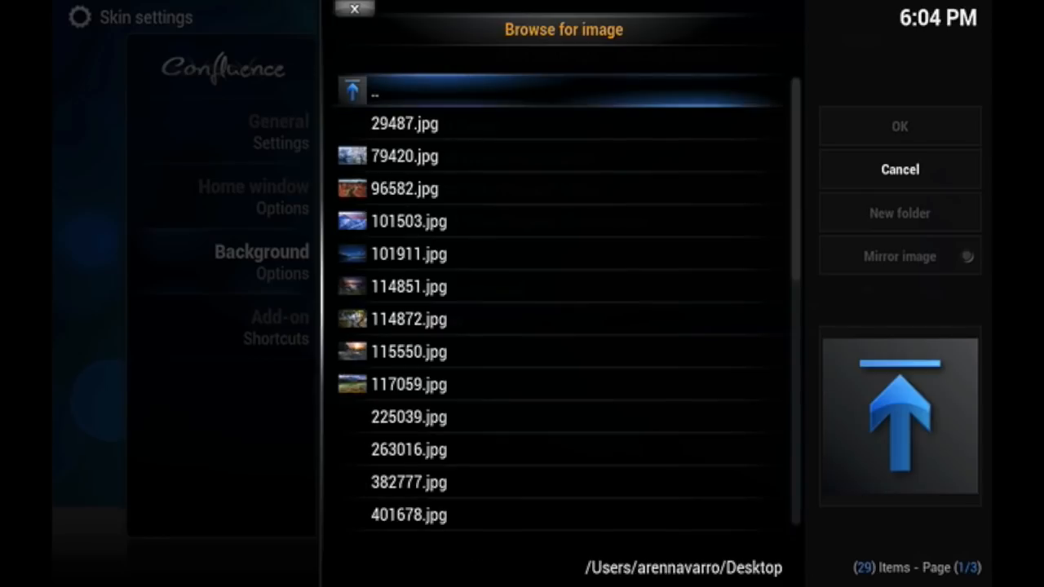
# Preview candidate photos and confirm 401678.jpg, the green field with dirt road, as background
pyautogui.click(408, 352)
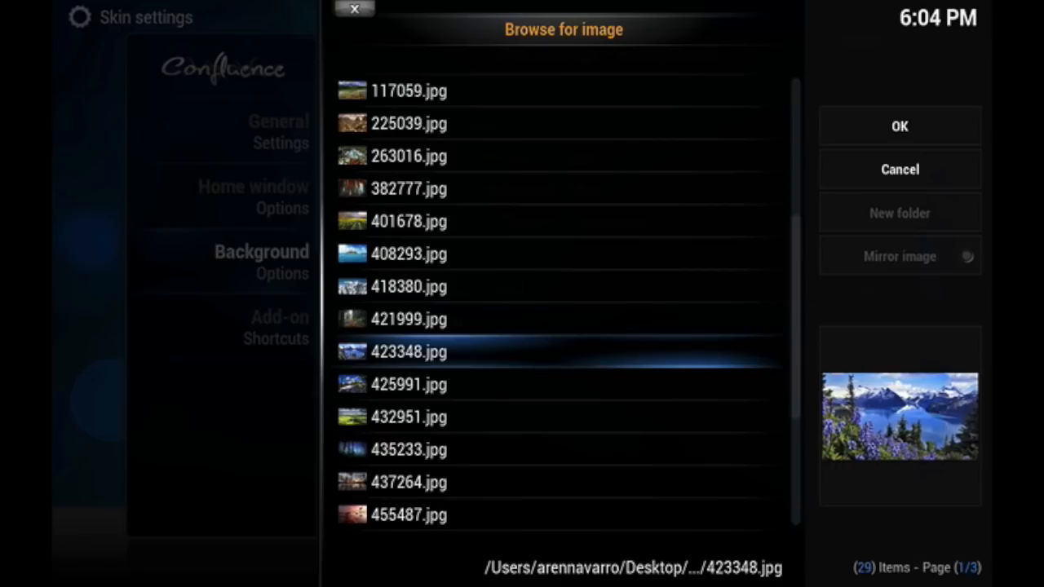
pyautogui.scroll(-3)
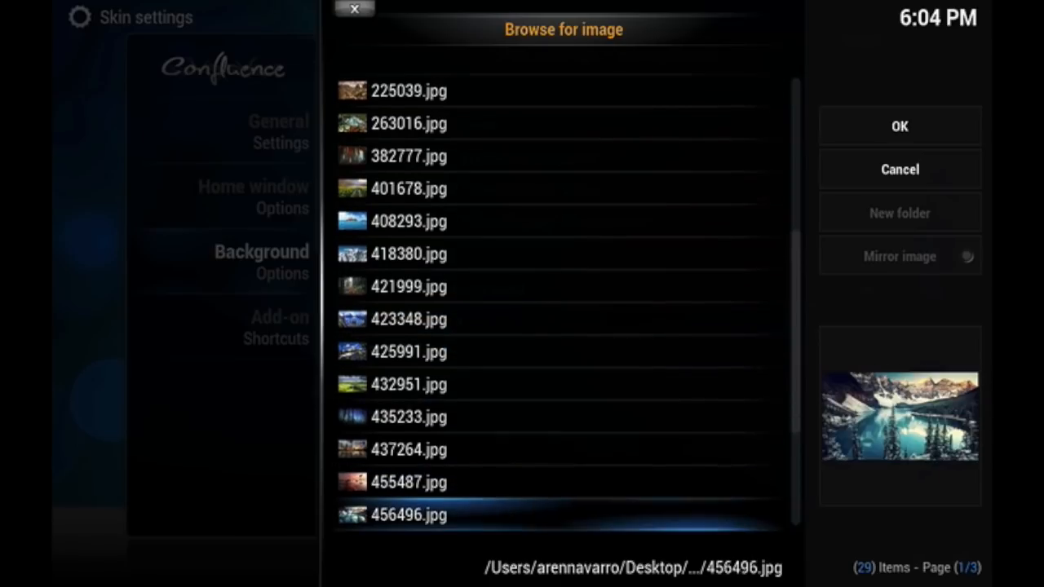
pyautogui.scroll(-3)
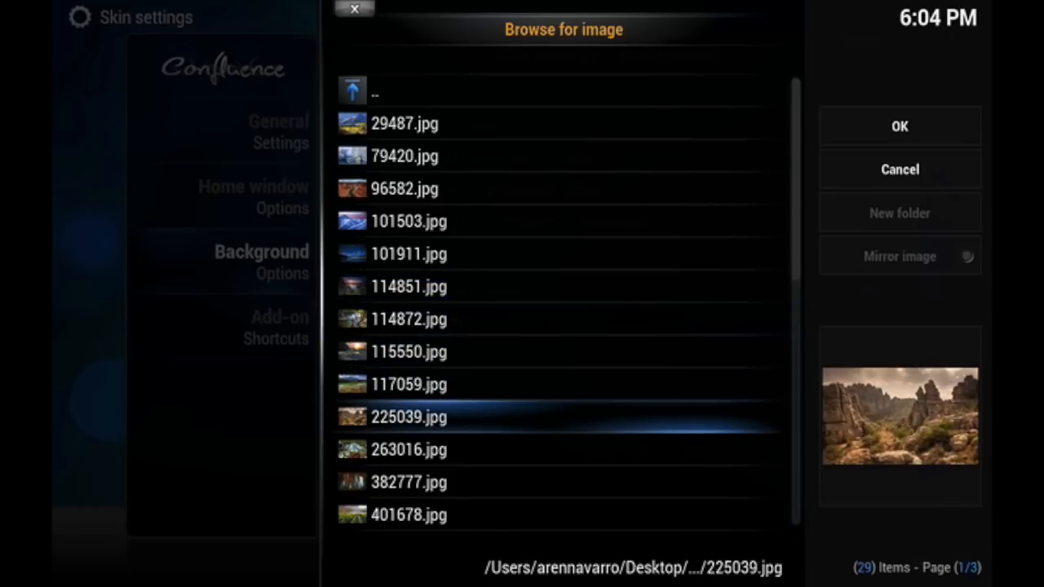
pyautogui.click(408, 516)
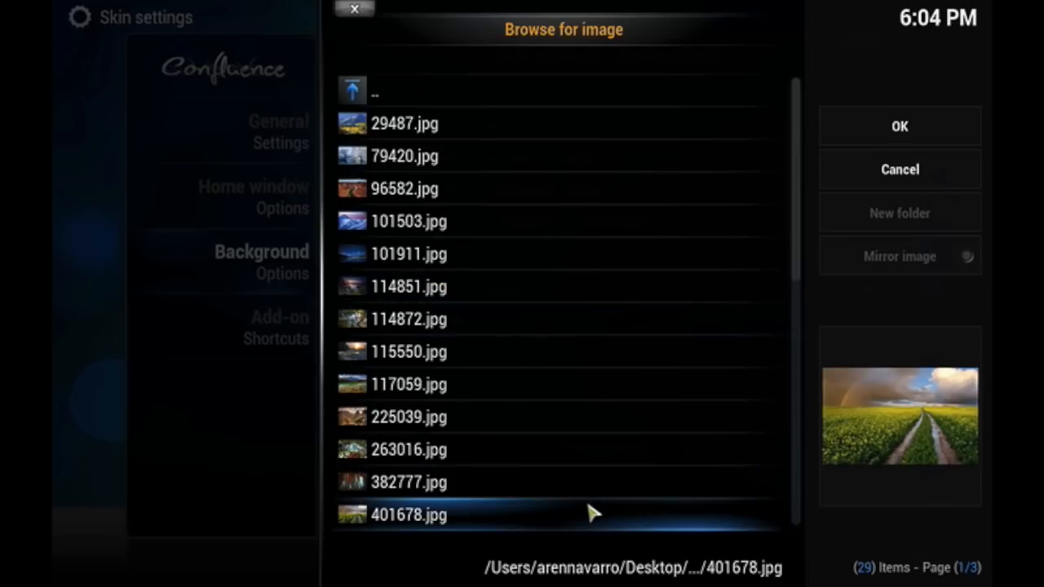
pyautogui.click(899, 126)
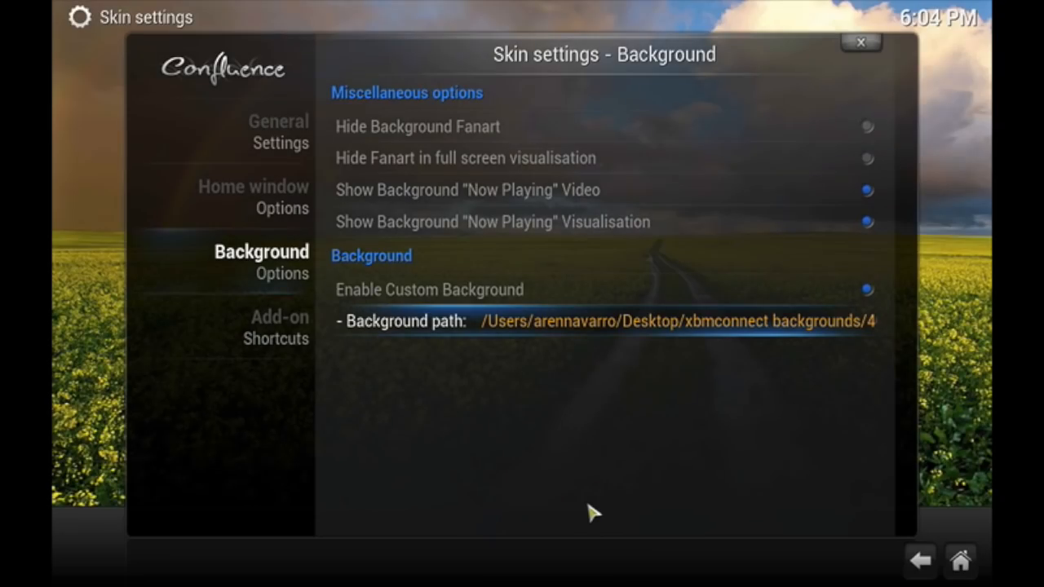
# Change the background path to 408293.jpg, the island-and-sea photo, and return home to Videos
pyautogui.click(860, 42)
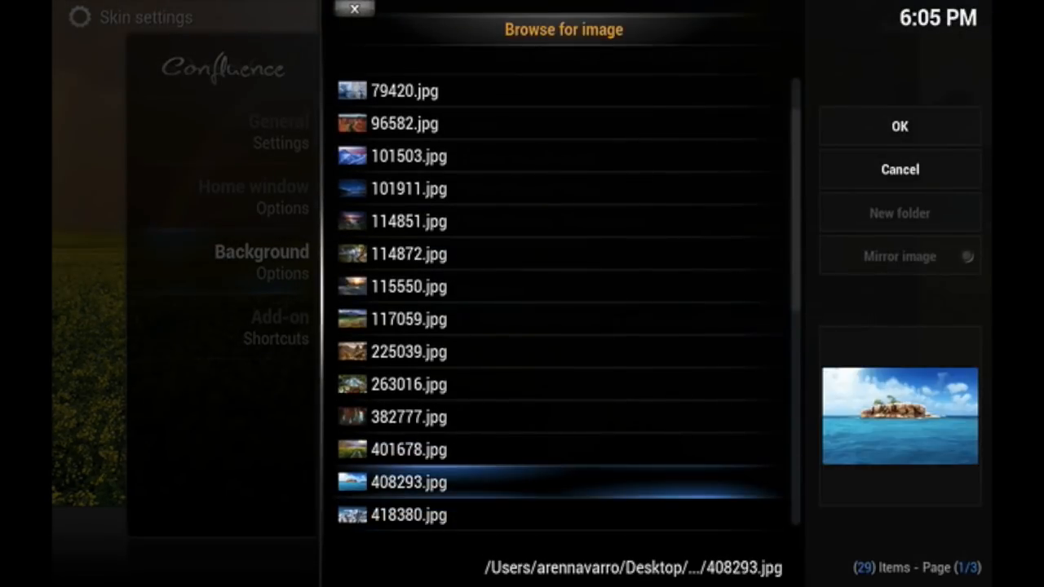
pyautogui.click(899, 125)
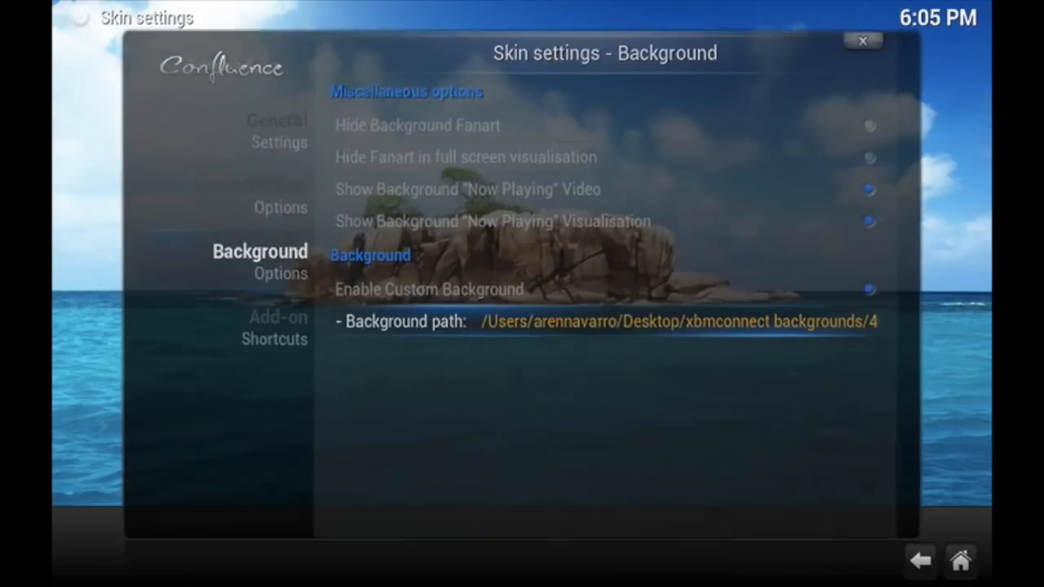
pyautogui.click(862, 40)
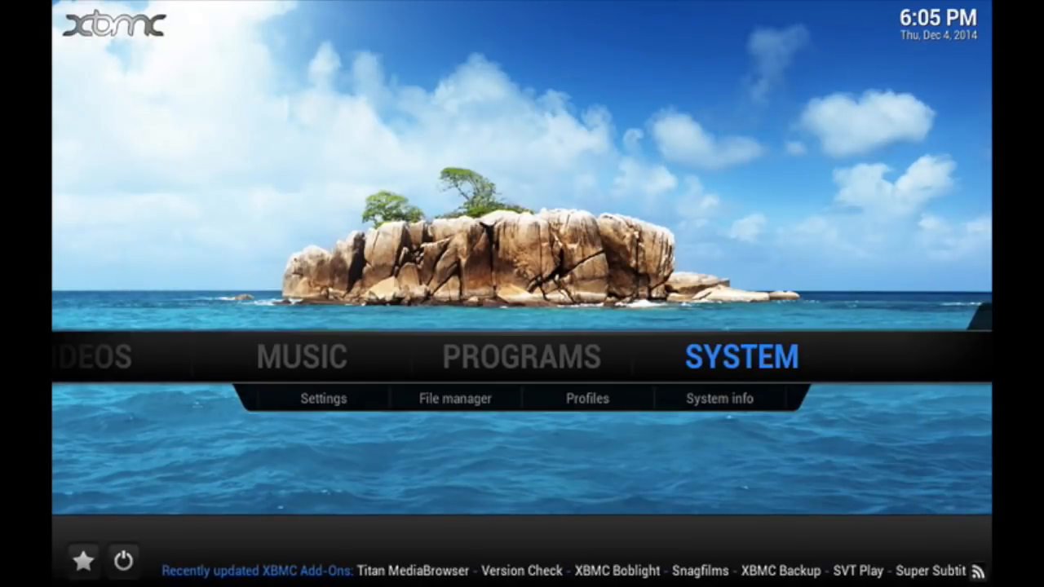
pyautogui.press('left')
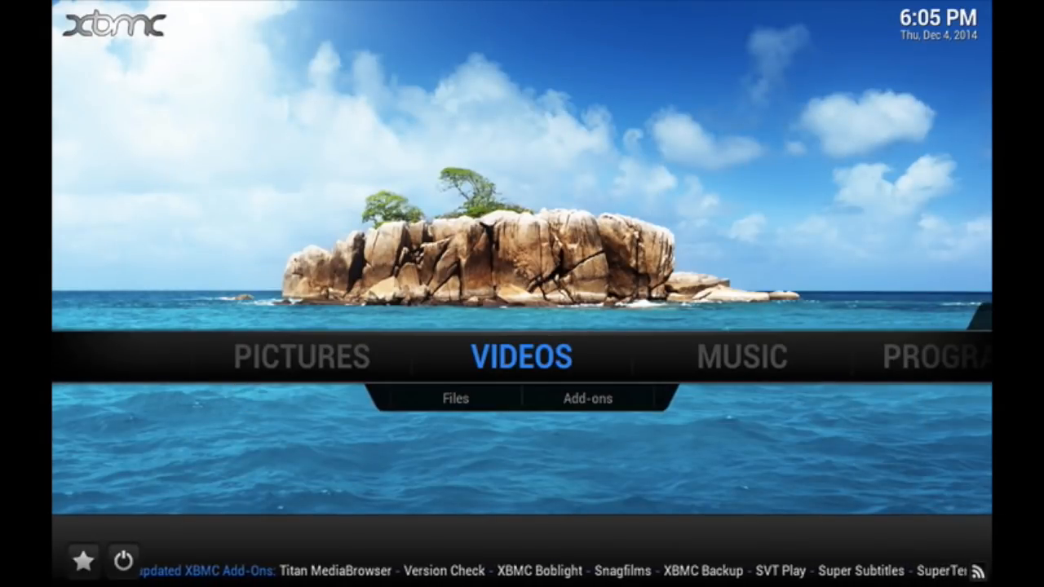